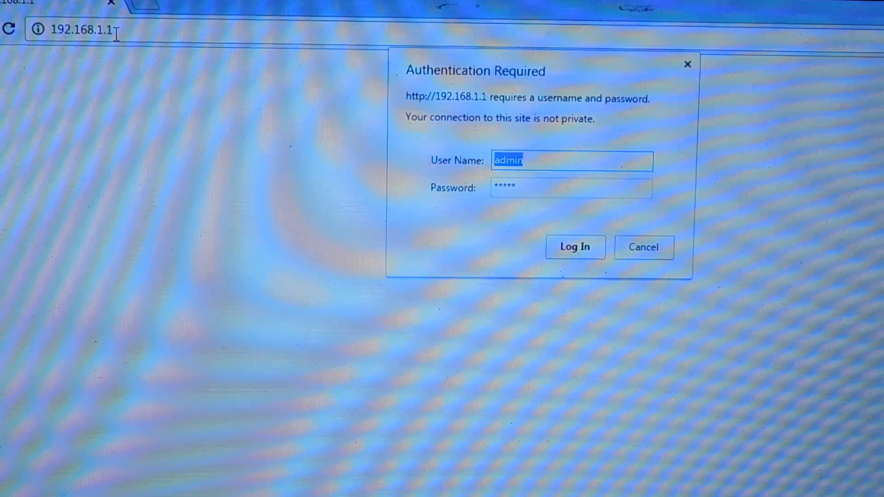
Log in with the kept admin credentials to reach the Status page
left_click(575, 246)
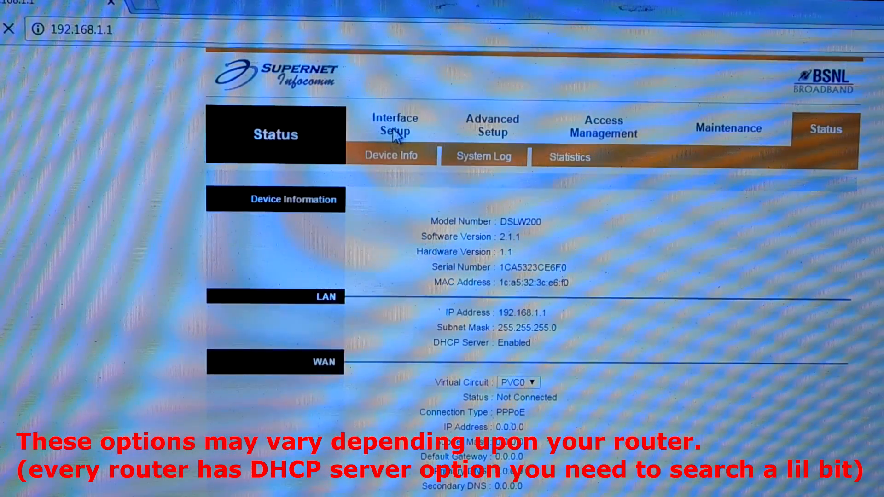
Go to Interface Setup and its LAN settings page
left_click(395, 124)
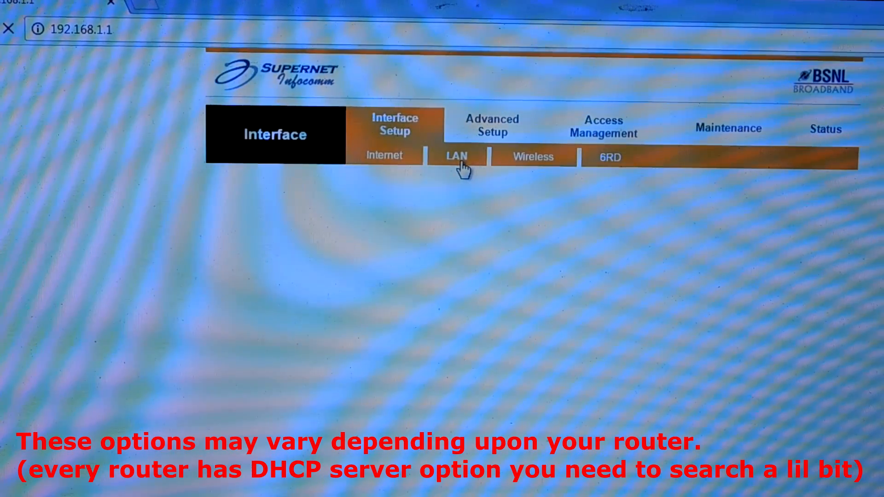
left_click(457, 157)
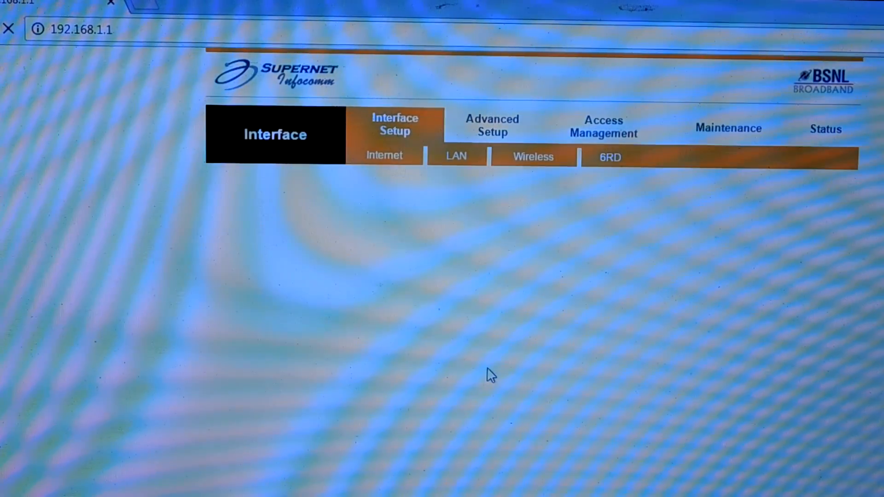
left_click(455, 156)
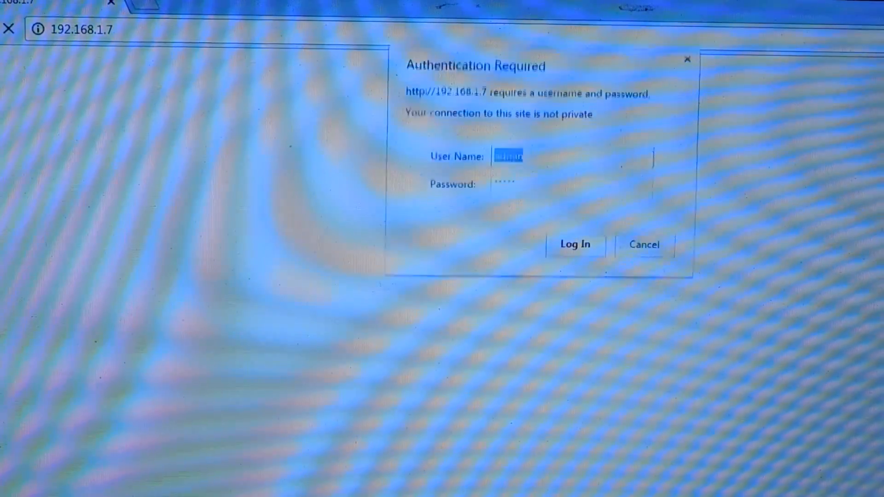
Log in again at 192.168.1.7 with the admin credentials
left_click(575, 244)
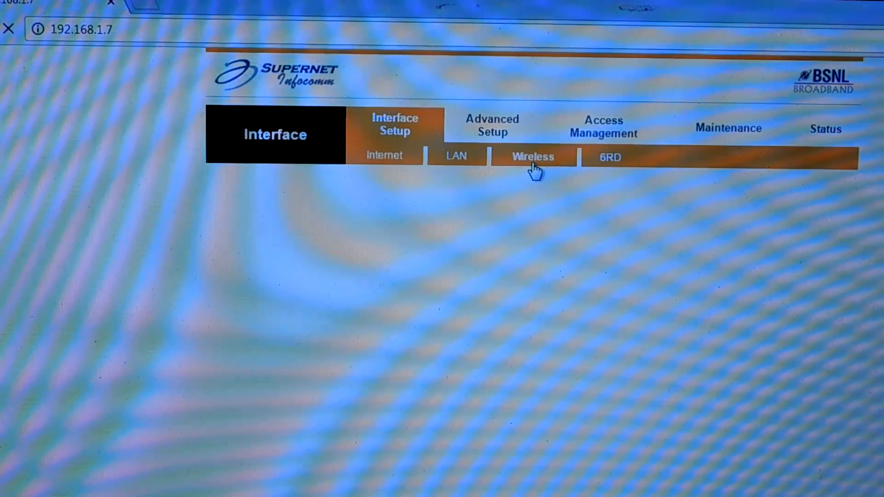
On the Wireless page, choose channel 07 for the access point
left_click(533, 156)
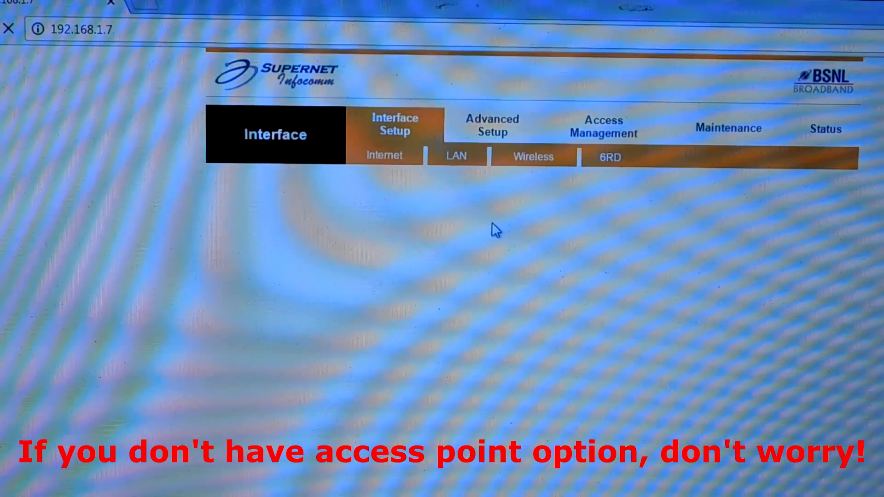
left_click(533, 157)
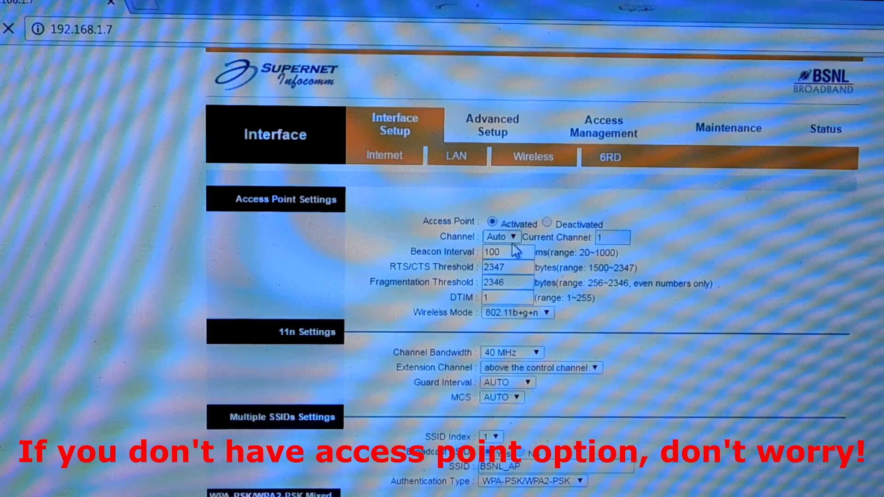
left_click(501, 237)
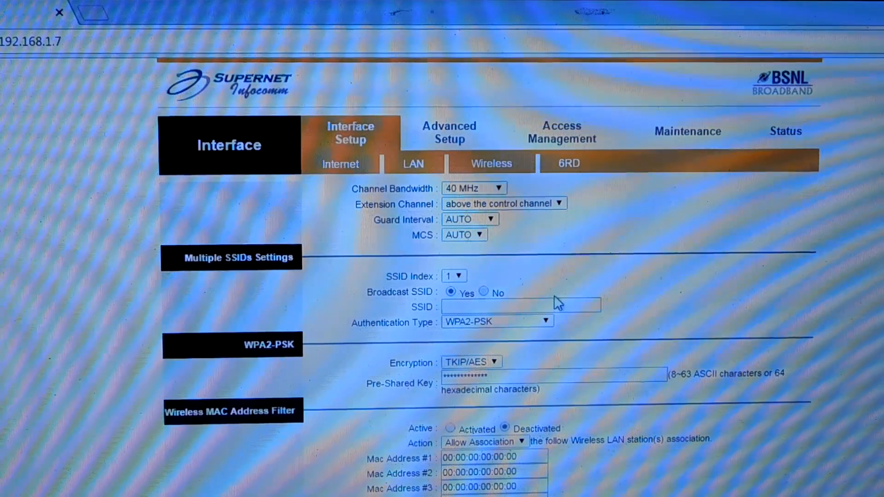
Enter SSID 'wave of bliss', save, and reload Wireless to verify channel 7 and WPA2-PSK
type("wave of bliss")
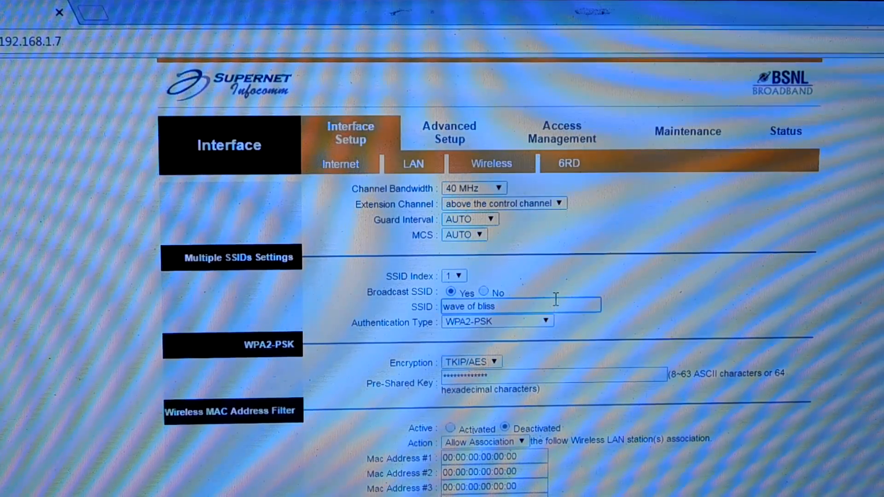
mouse_move(531, 337)
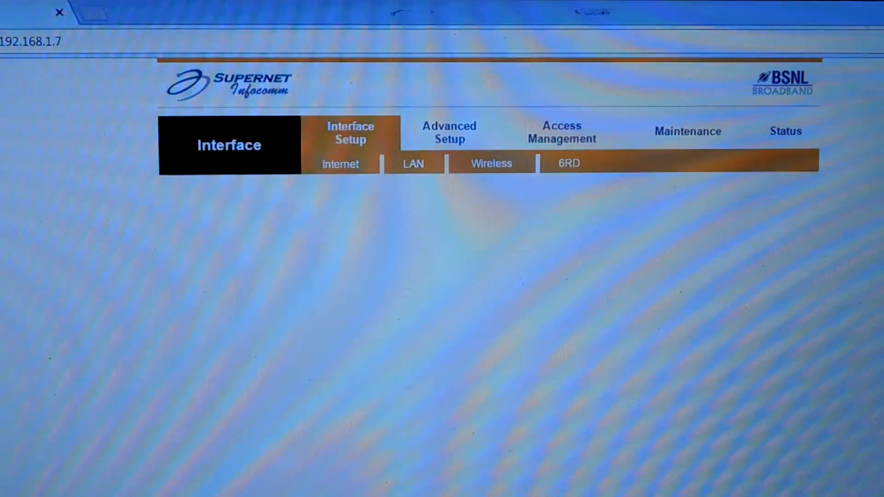
left_click(491, 164)
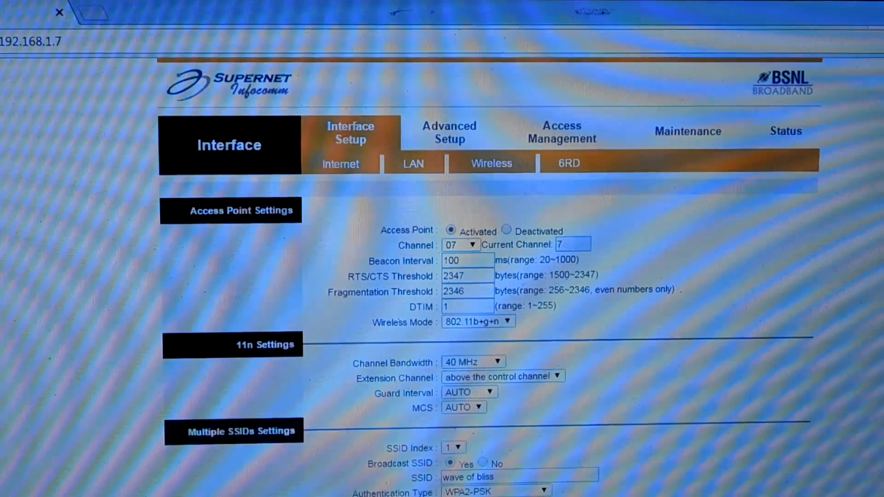